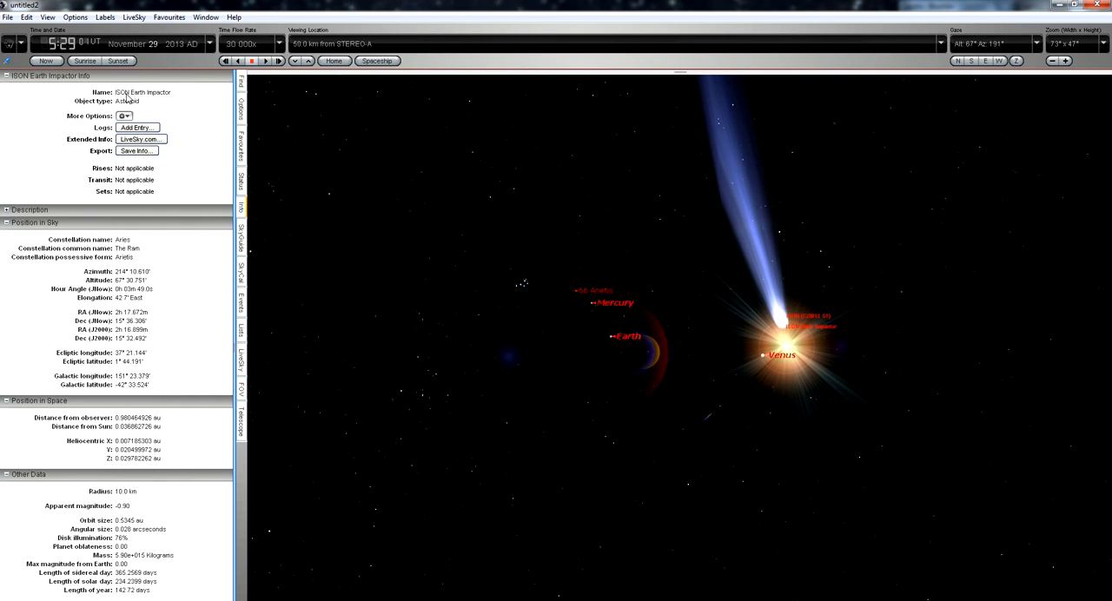
pyautogui.moveTo(195, 96)
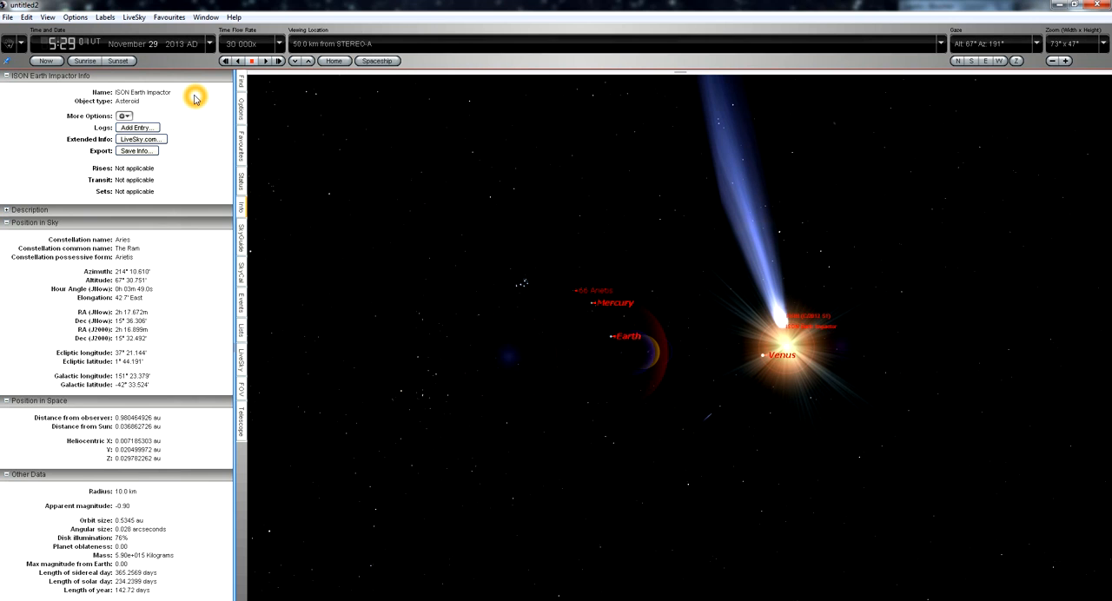
pyautogui.moveTo(405, 311)
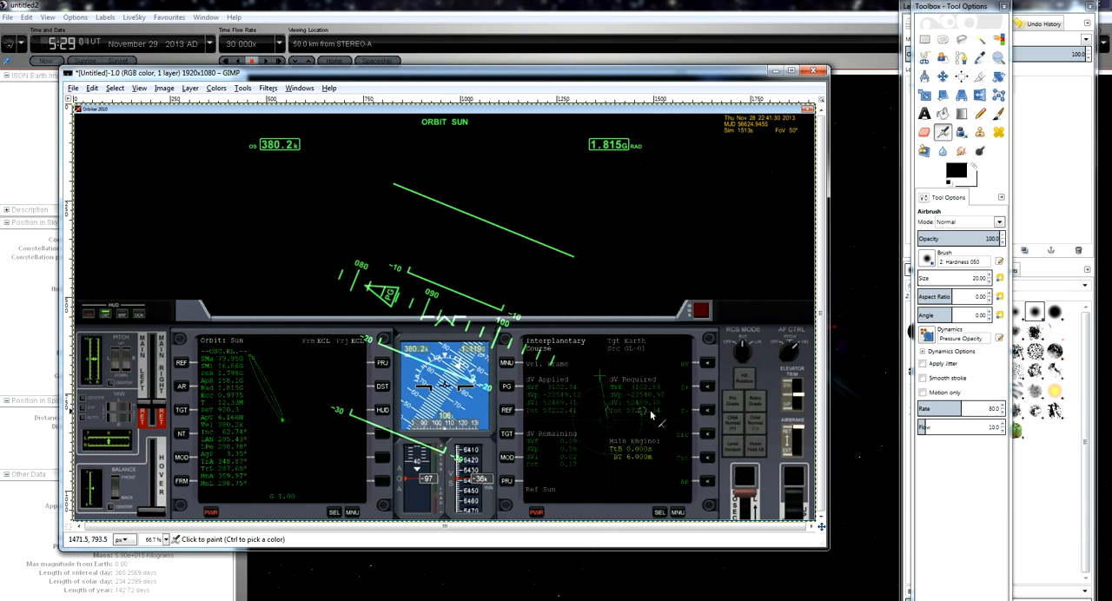
pyautogui.moveTo(669, 417)
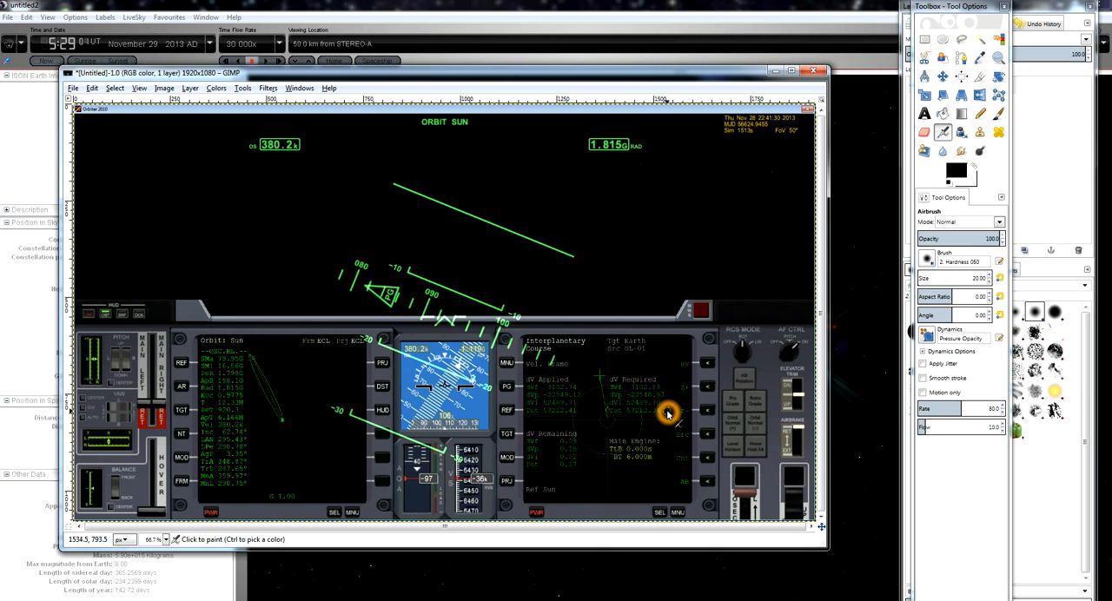
pyautogui.moveTo(627, 432)
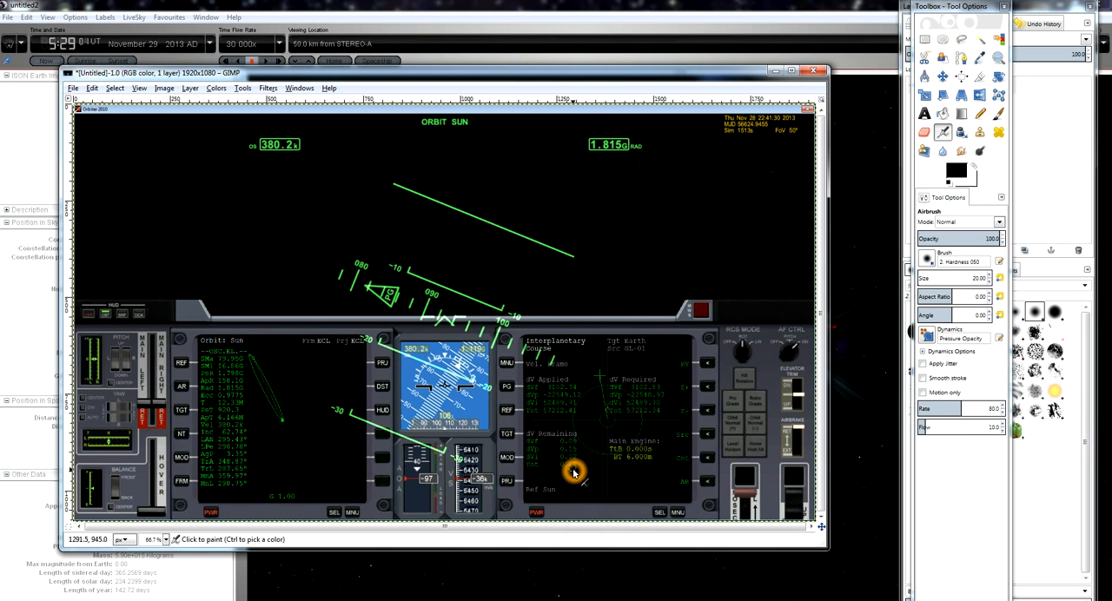
pyautogui.moveTo(628, 424)
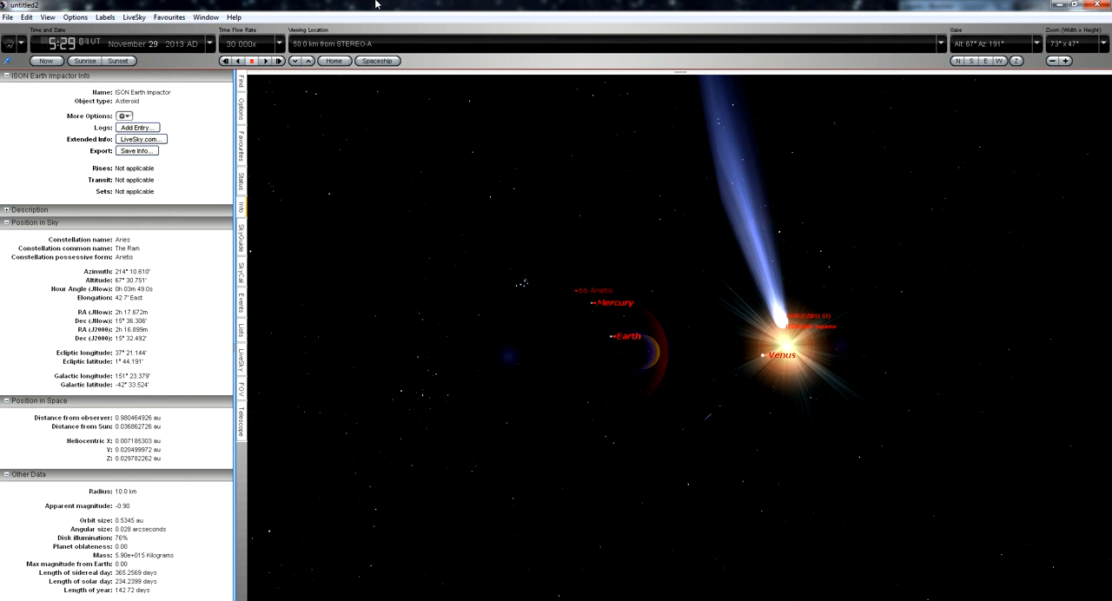
# Step: Set the Starry Night date to December 4, 2013 in the time controls
pyautogui.click(278, 61)
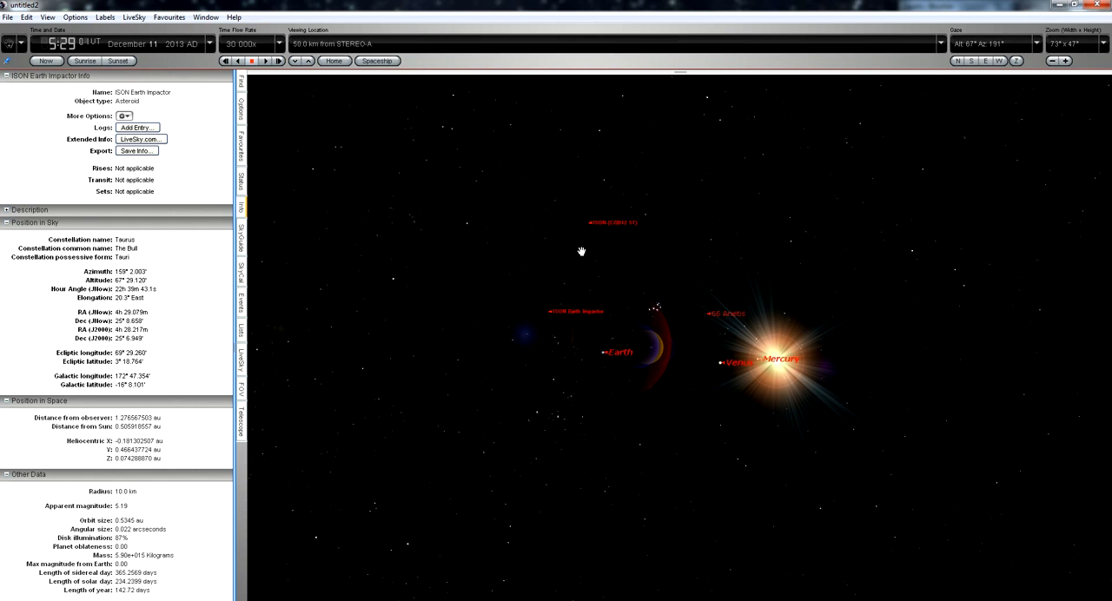
pyautogui.click(590, 222)
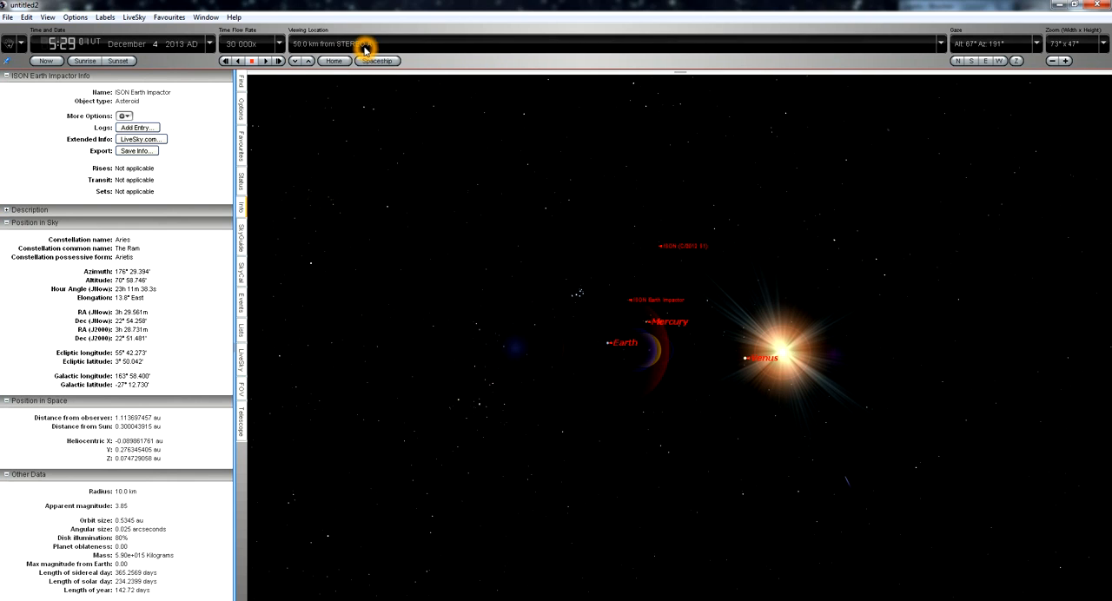
pyautogui.moveTo(572, 282)
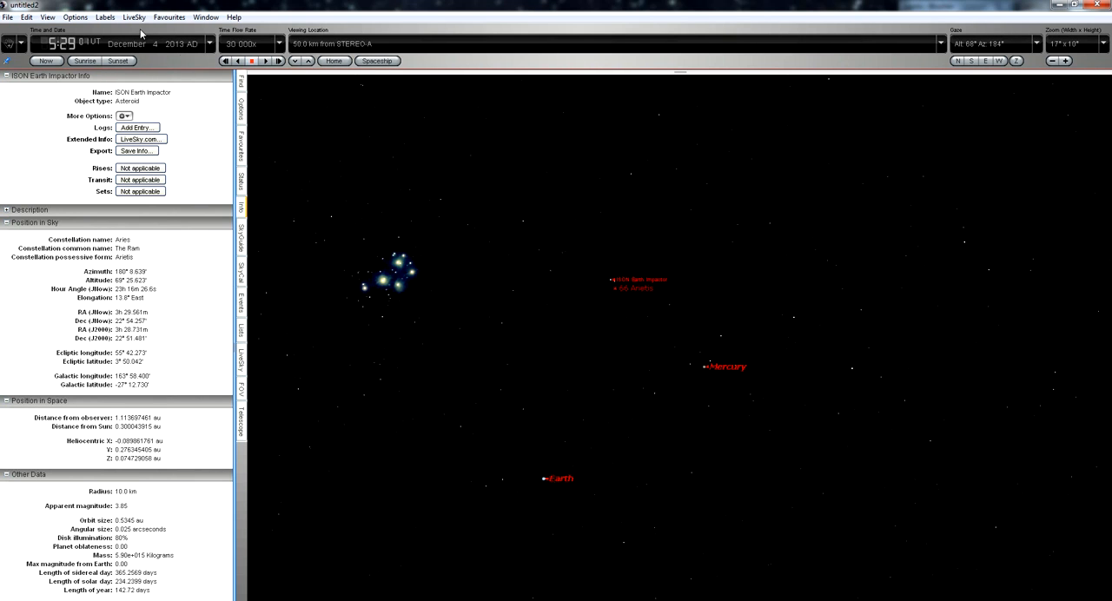
pyautogui.moveTo(92, 45)
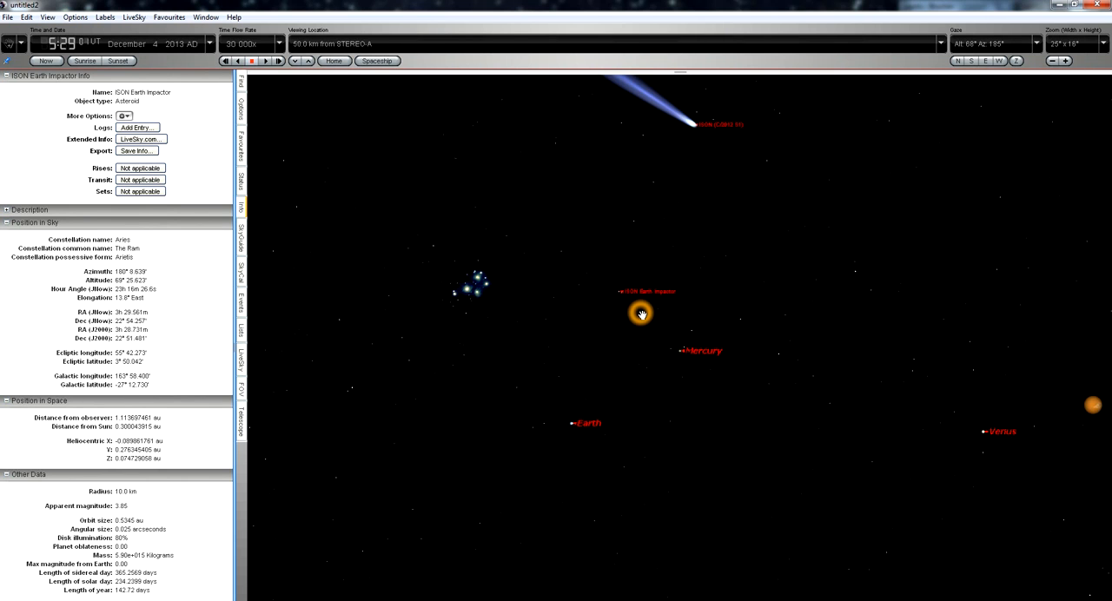
# Step: Show the ISON comet's details in the sky view, then dismiss the popup
pyautogui.click(695, 122)
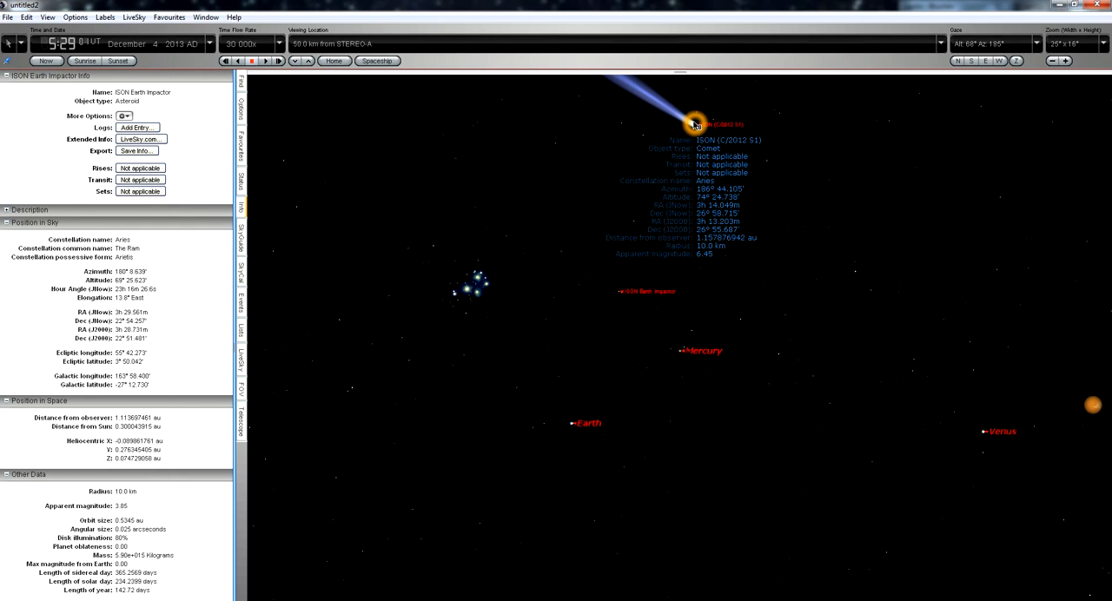
pyautogui.click(481, 427)
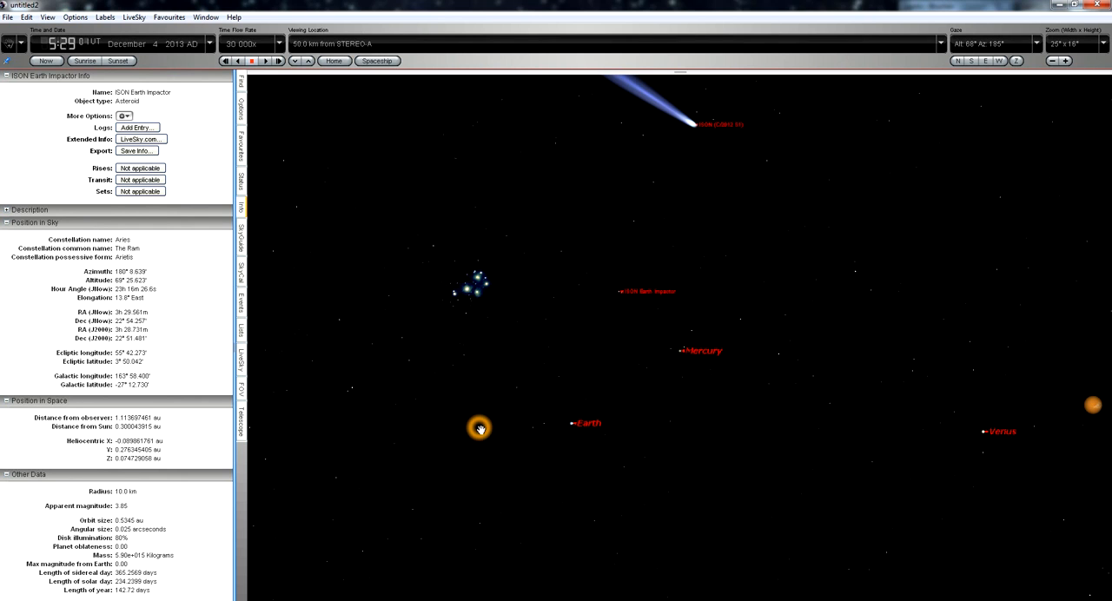
pyautogui.moveTo(573, 287)
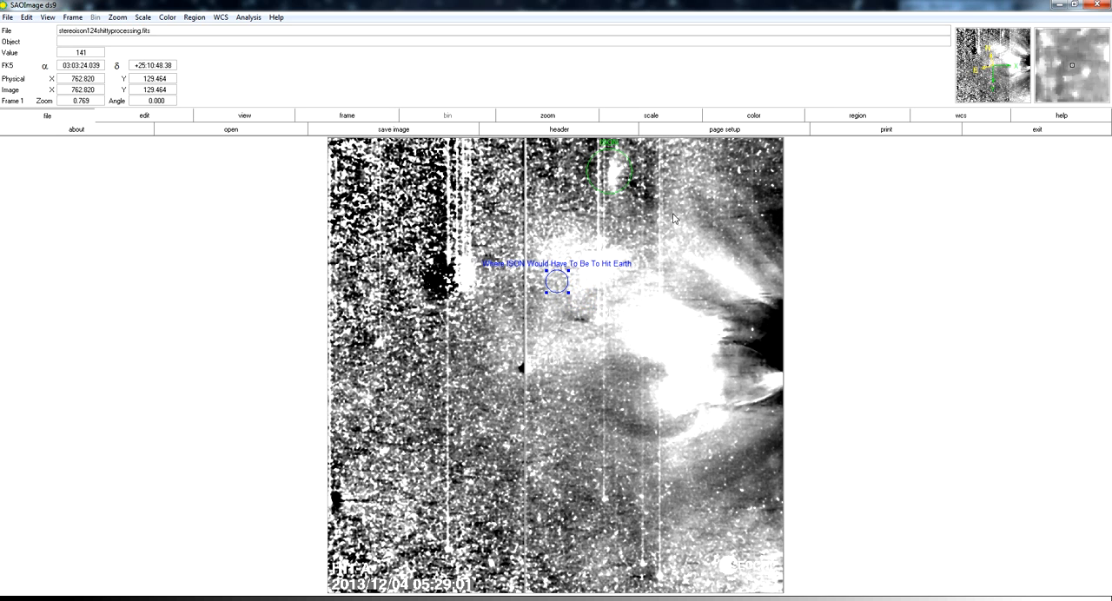
pyautogui.moveTo(687, 239)
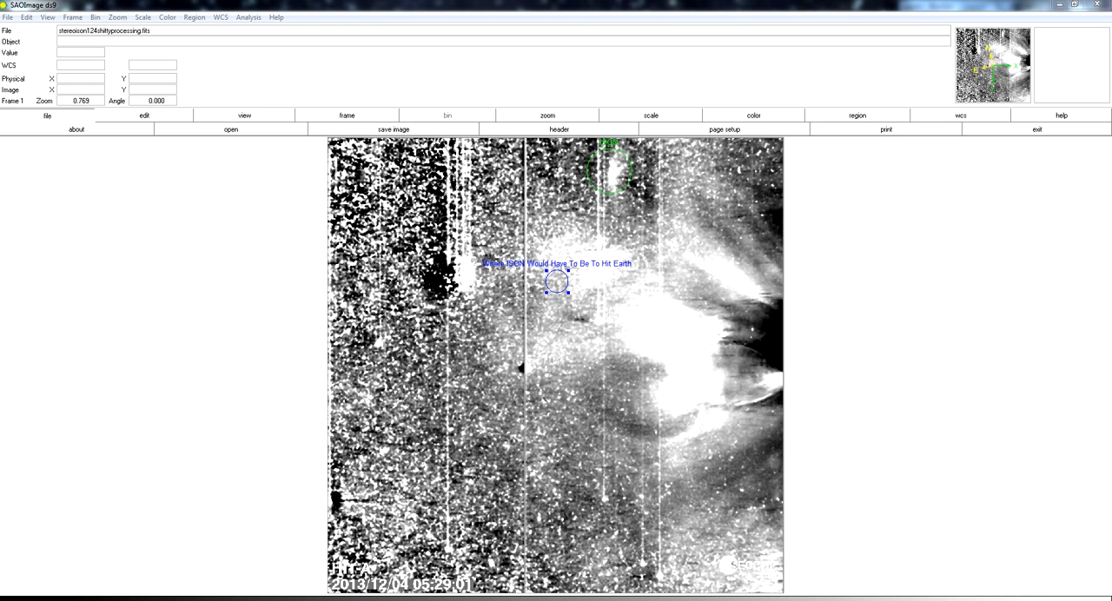
# Step: In DS9, open the STEREO image and select the green region marking ISON's position
pyautogui.doubleClick(556, 281)
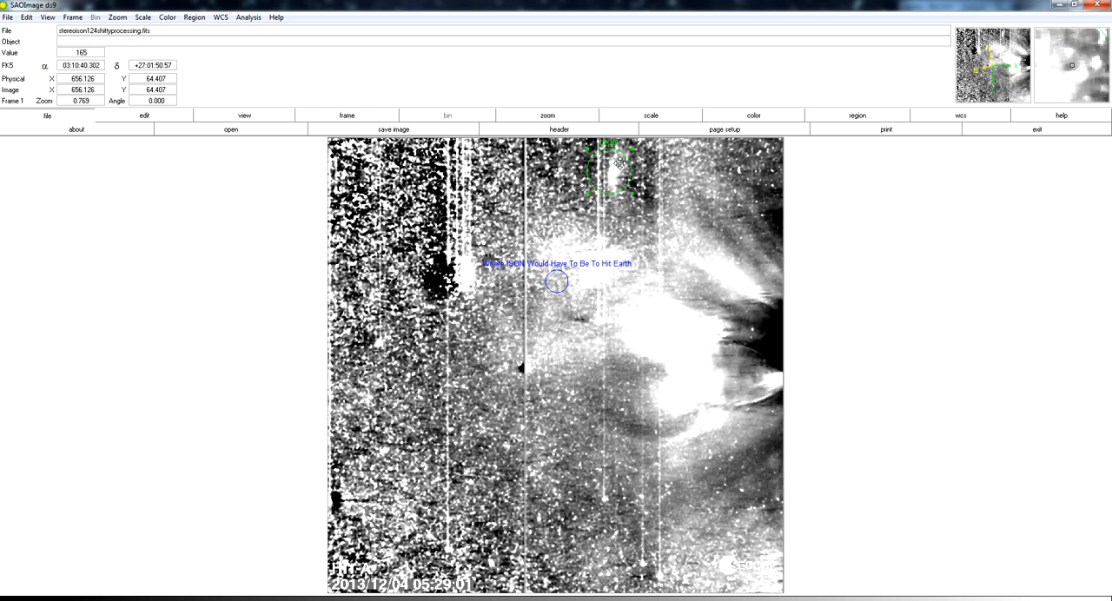
pyautogui.click(618, 177)
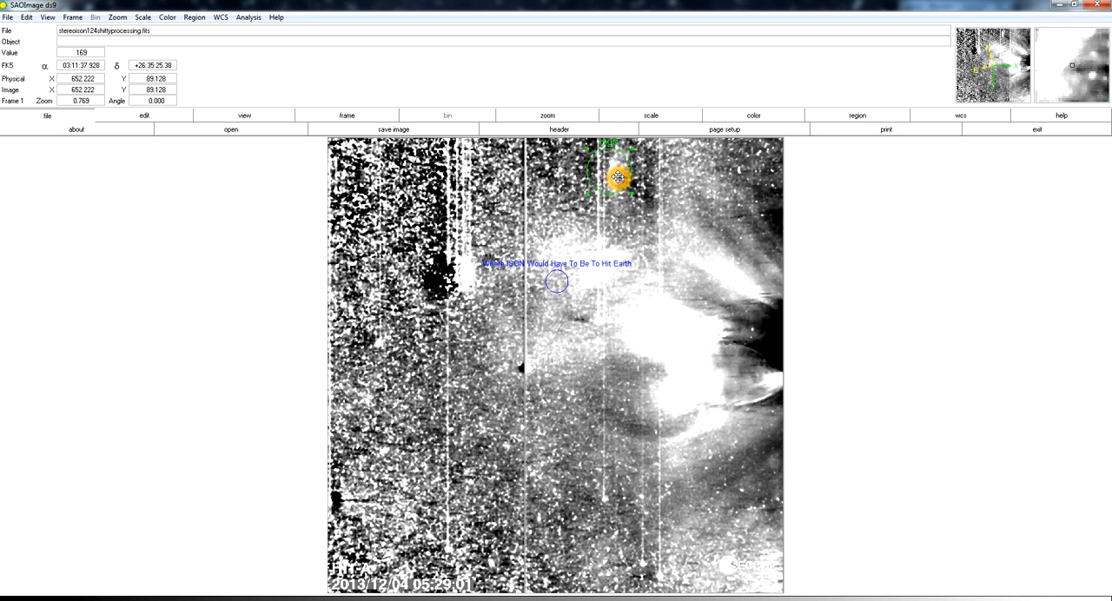
pyautogui.moveTo(617, 178)
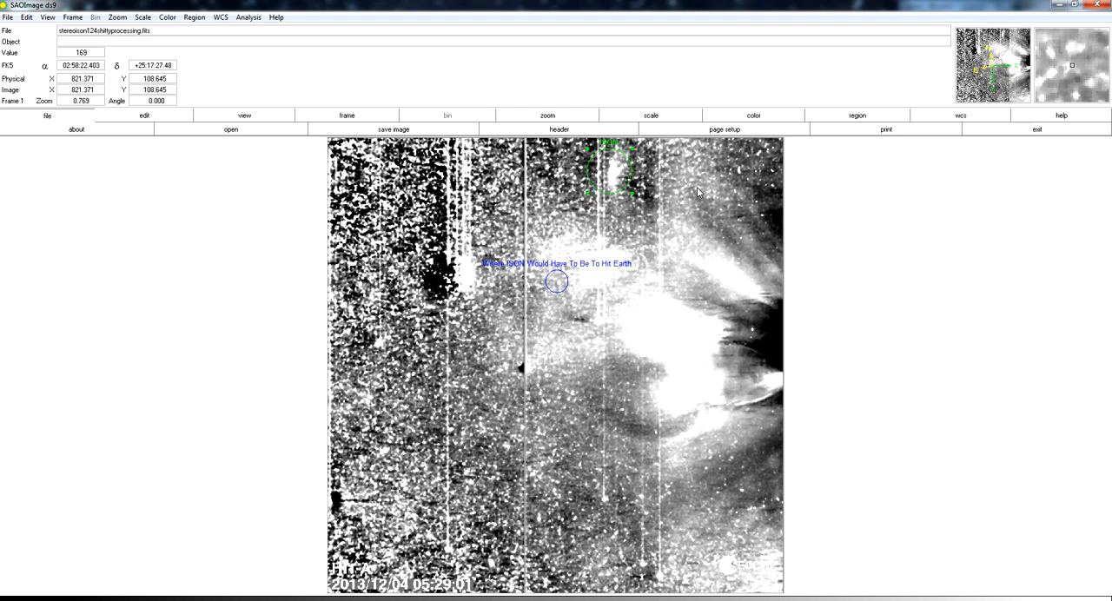
pyautogui.moveTo(698, 191)
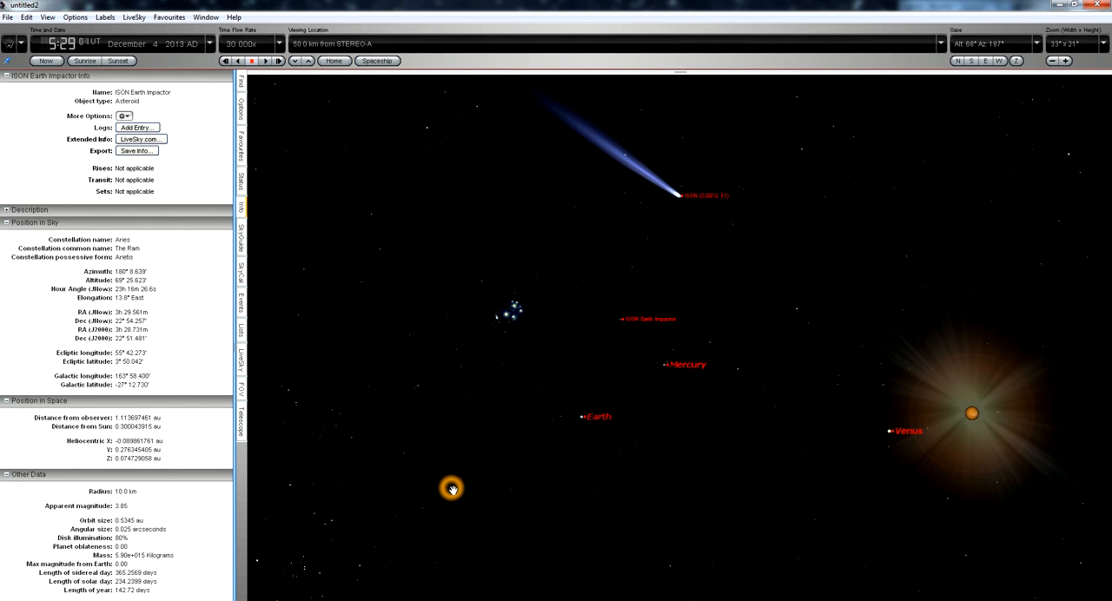
pyautogui.moveTo(698, 334)
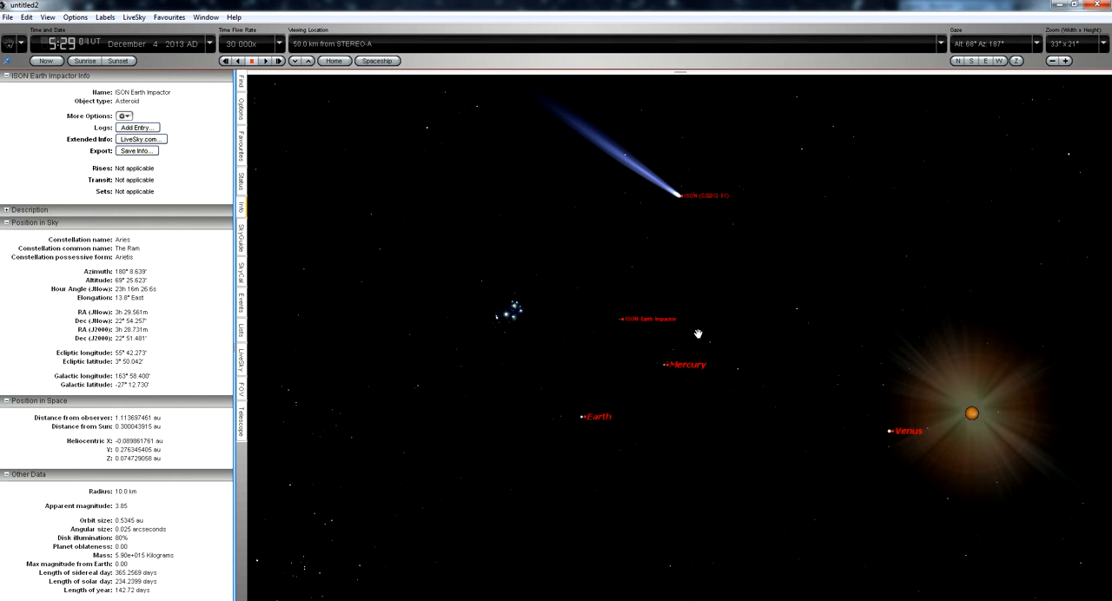
# Step: Show the ISON Earth Impactor's details in the Starry Night sky view
pyautogui.click(662, 326)
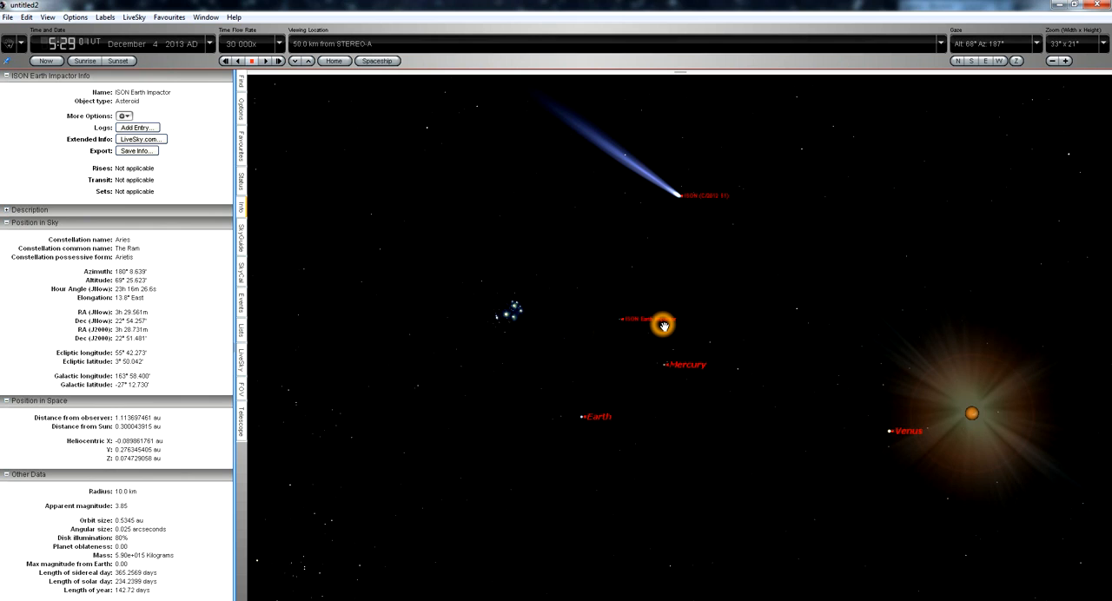